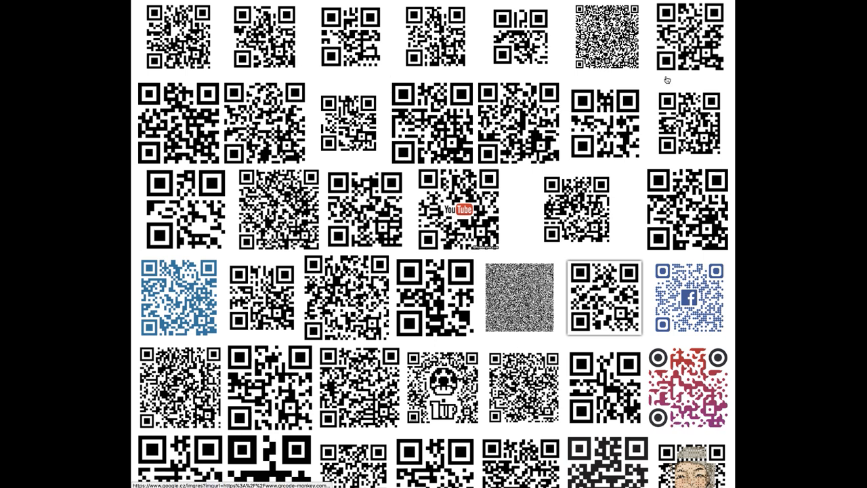
mouse_move(565, 69)
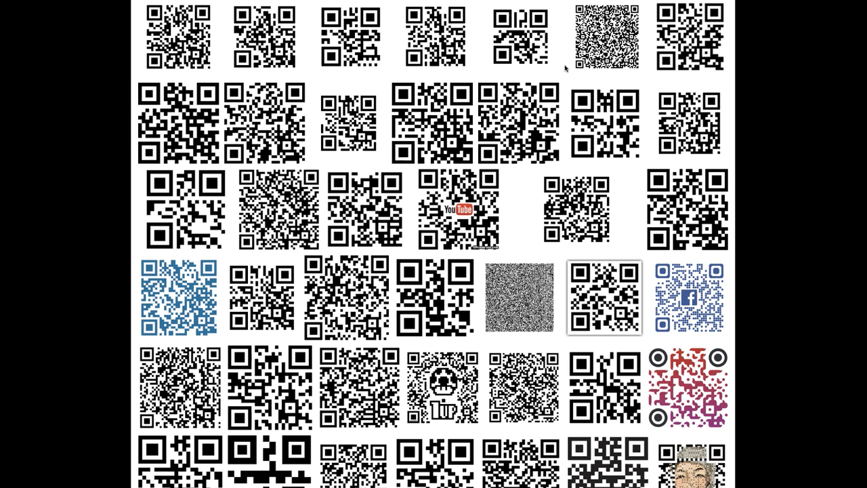
mouse_move(606, 41)
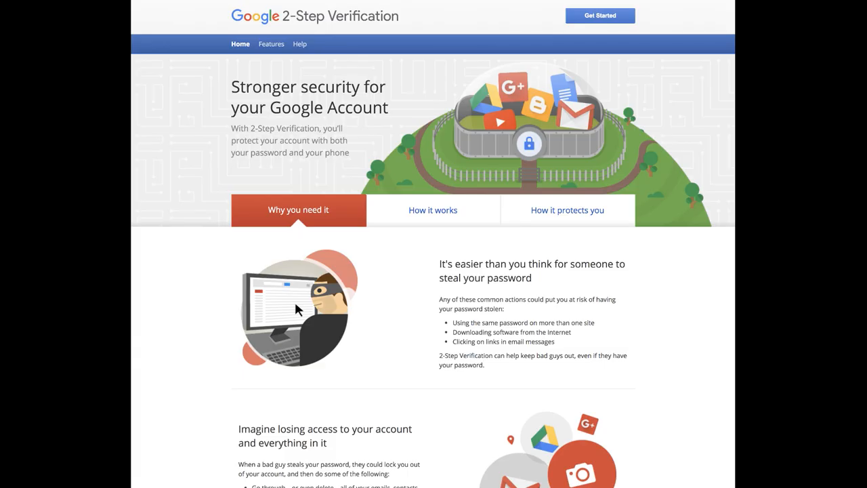
mouse_move(377, 74)
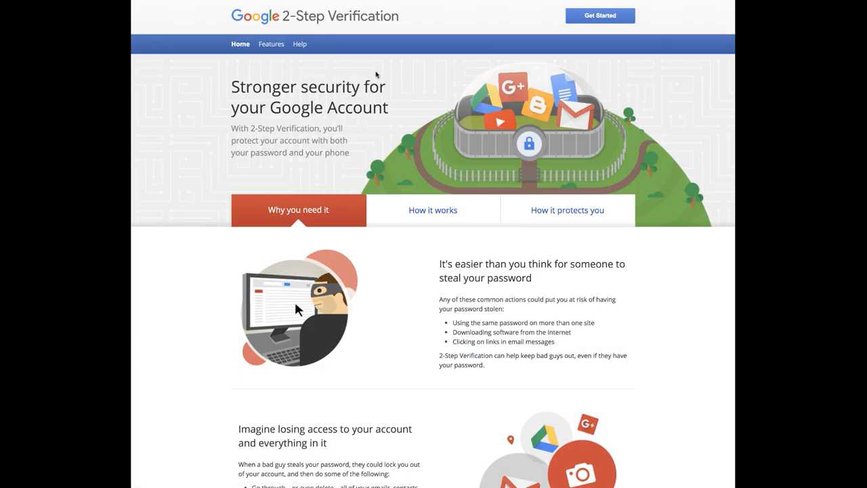
mouse_move(407, 69)
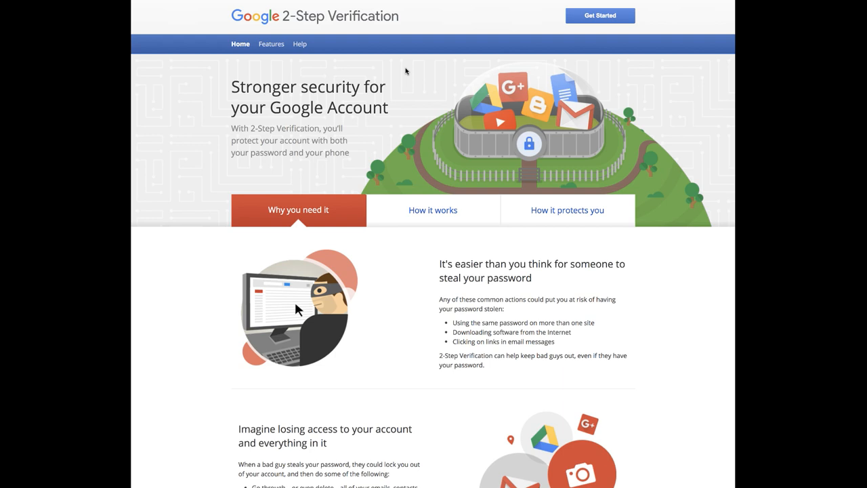
mouse_move(599, 110)
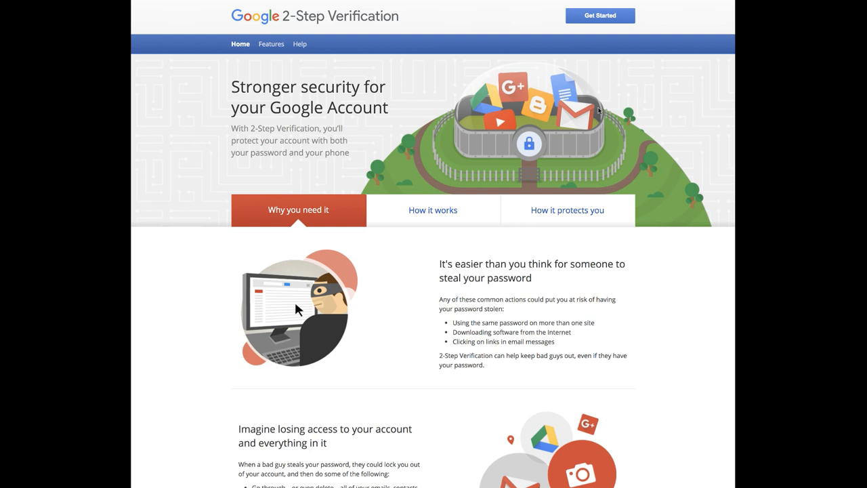
- Show the 'How it works' section explaining password plus phone-code sign-in
click(432, 210)
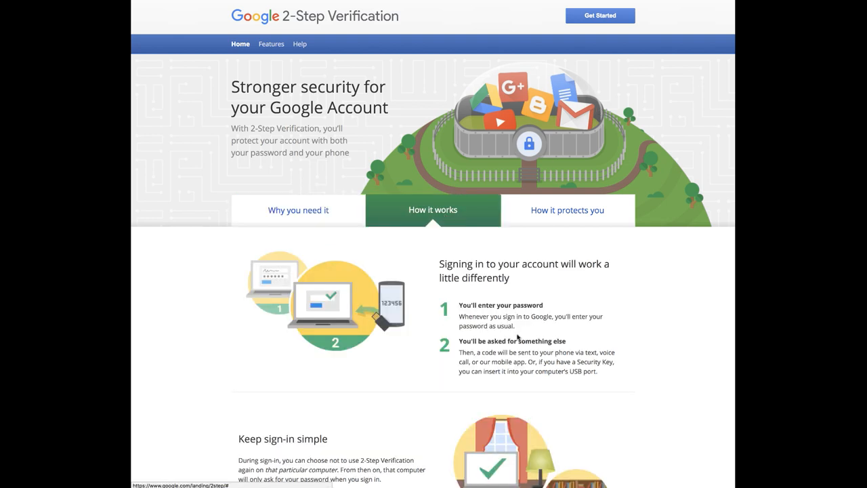
mouse_move(590, 385)
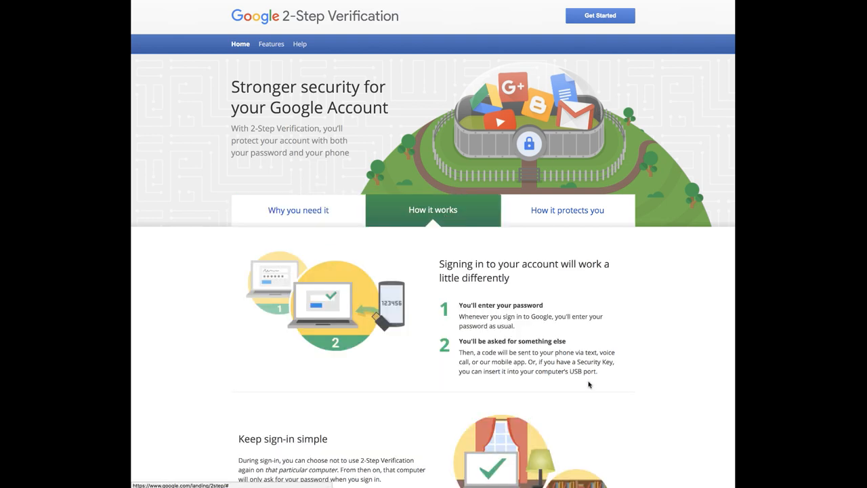
scroll(down, 3)
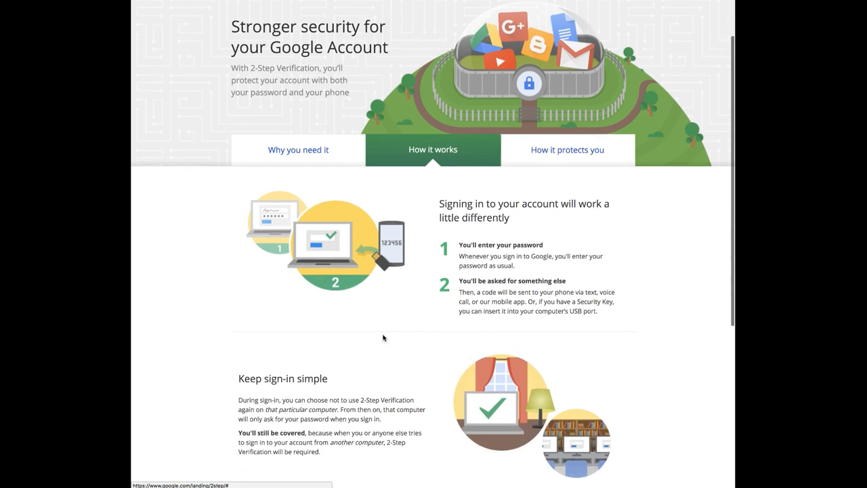
mouse_move(393, 334)
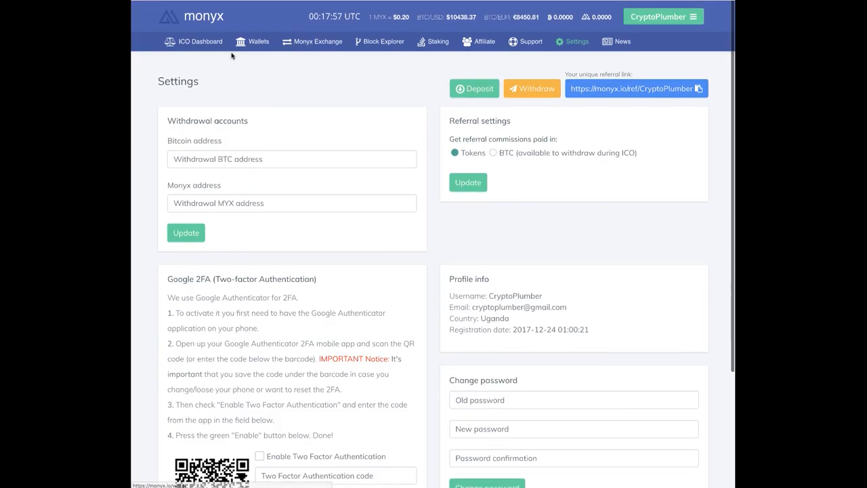
- Open the ICO Dashboard listing investor totals, balances and the last 15 withdrawals
click(199, 41)
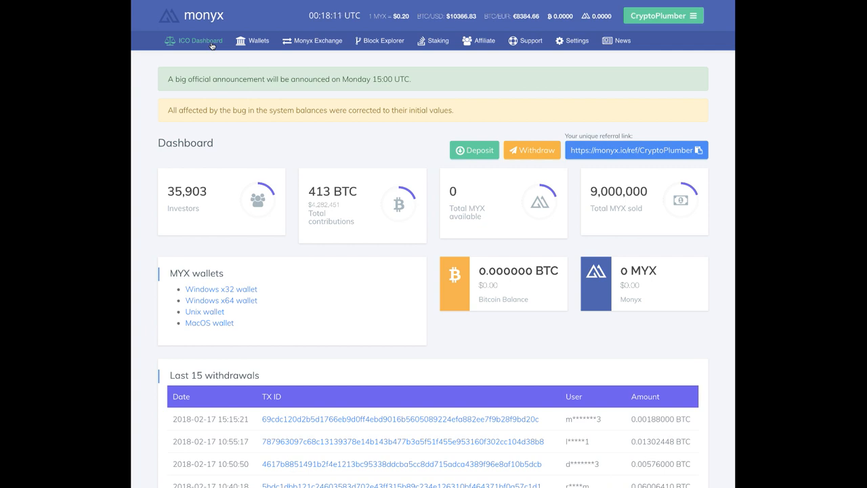
mouse_move(184, 136)
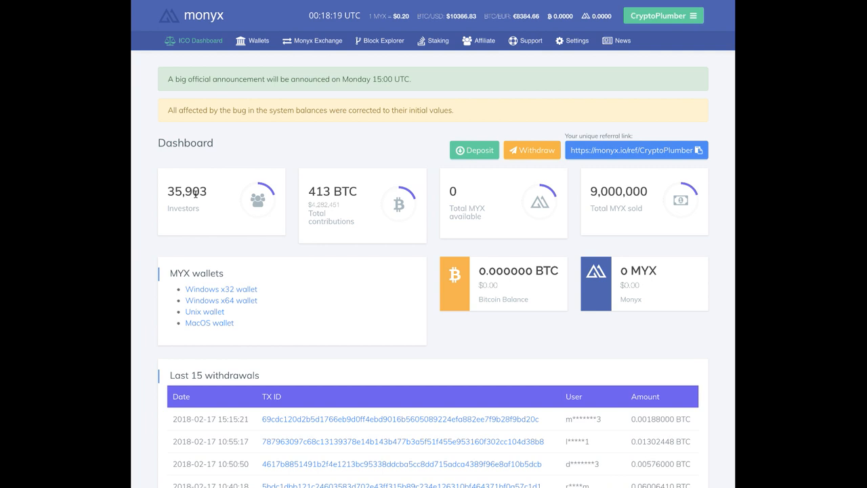
mouse_move(392, 26)
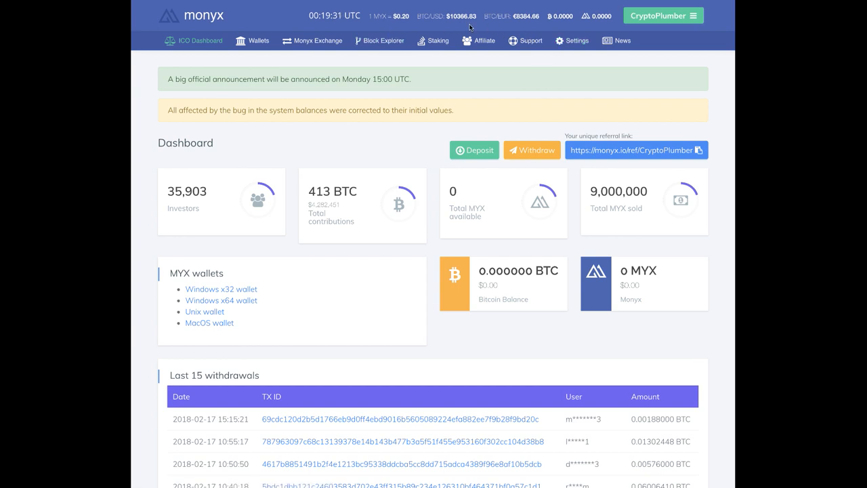
mouse_move(316, 40)
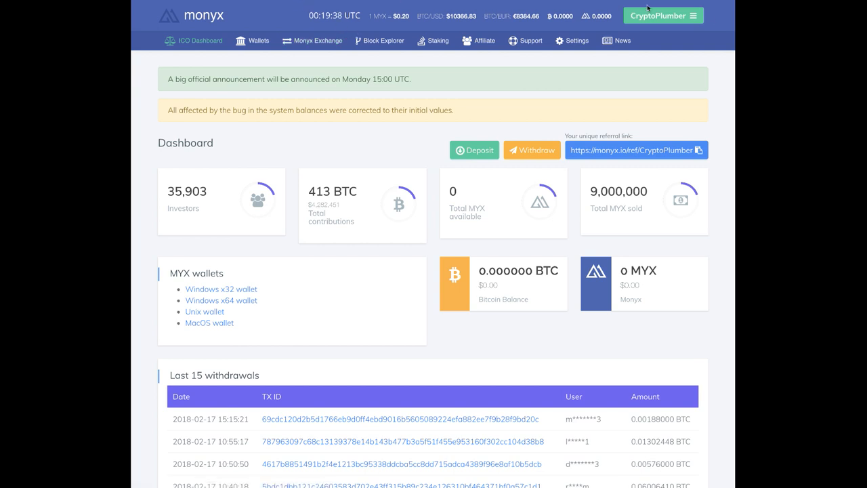
- Open Settings from the CryptoPlumber menu and scroll to the Google 2FA QR code
click(663, 15)
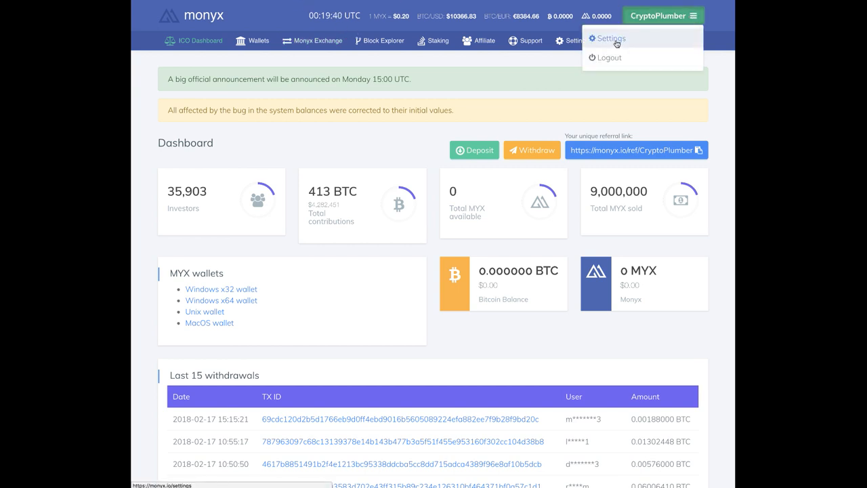
click(611, 38)
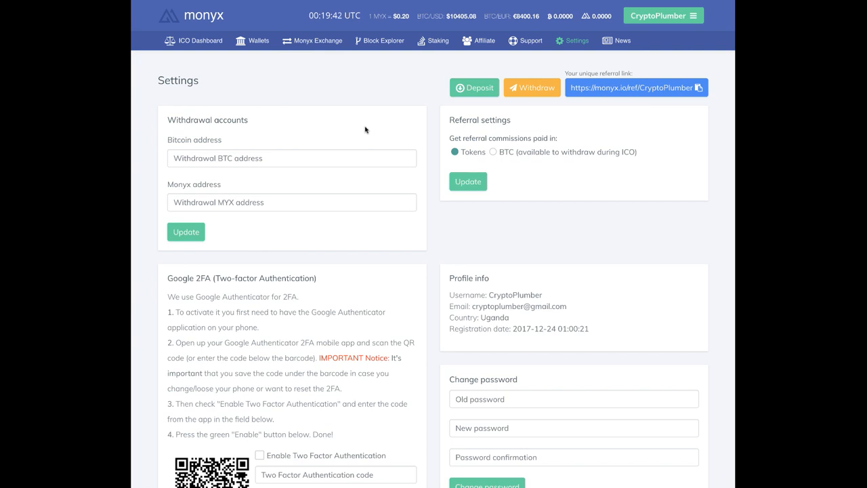
scroll(down, 3)
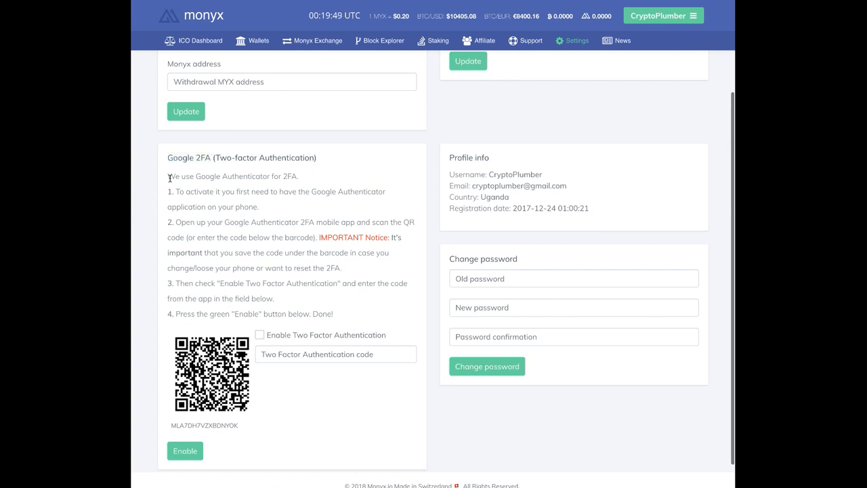
mouse_move(288, 177)
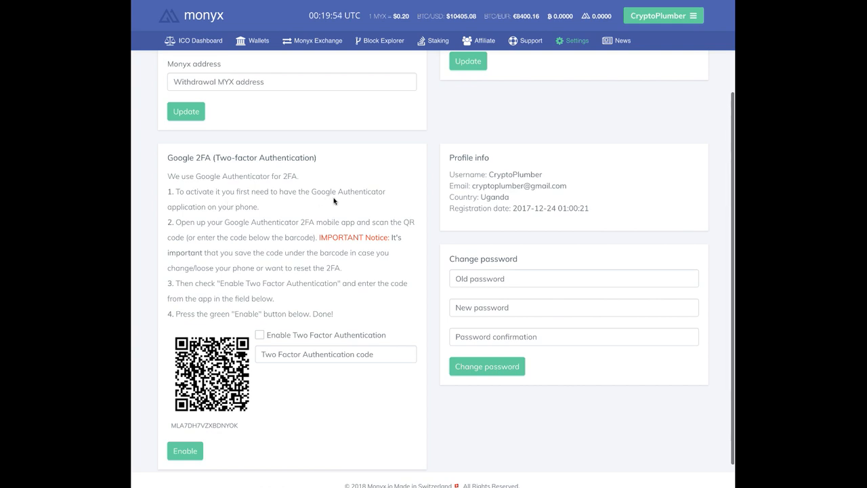
mouse_move(273, 221)
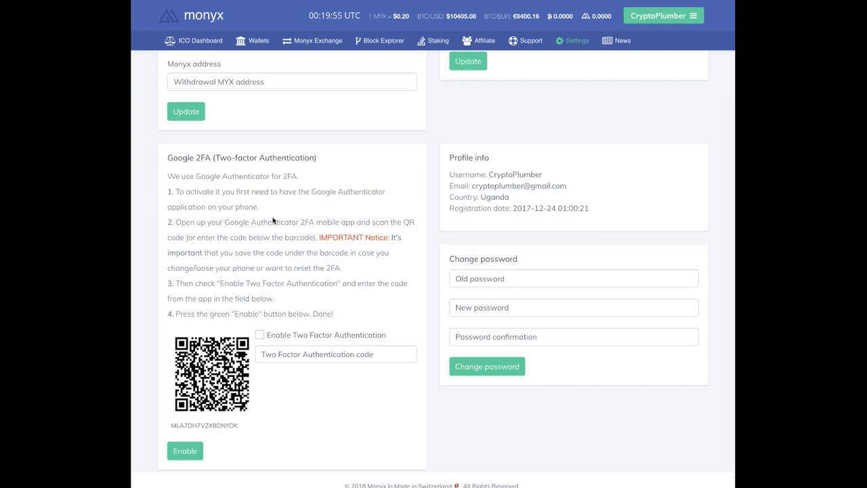
mouse_move(300, 291)
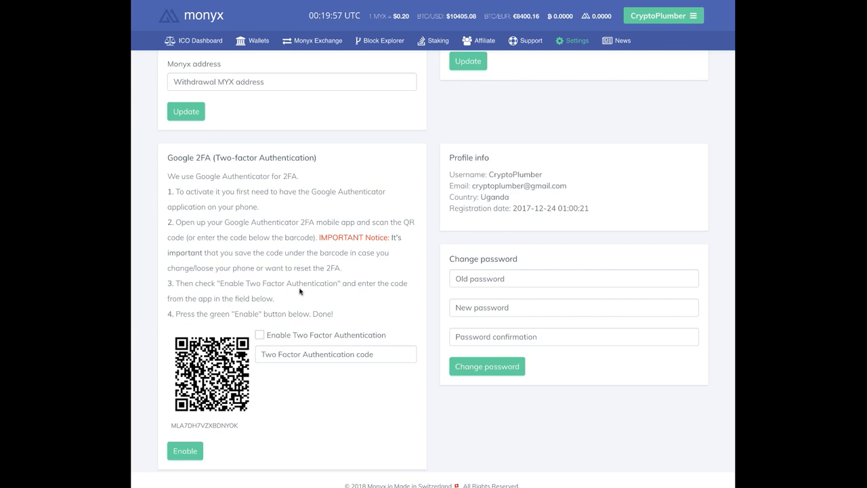
mouse_move(400, 305)
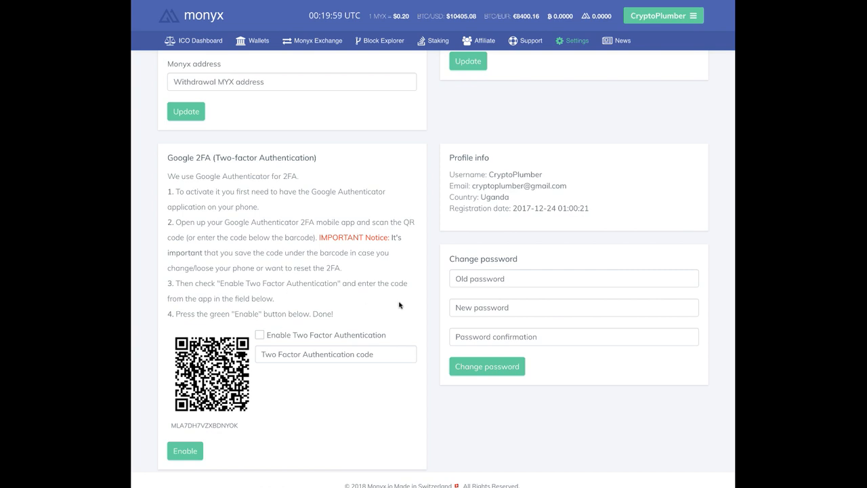
scroll(down, 3)
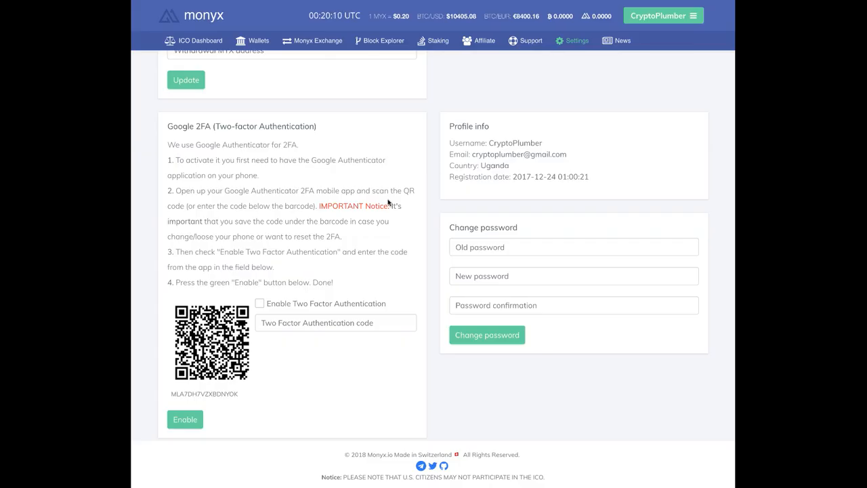
mouse_move(219, 388)
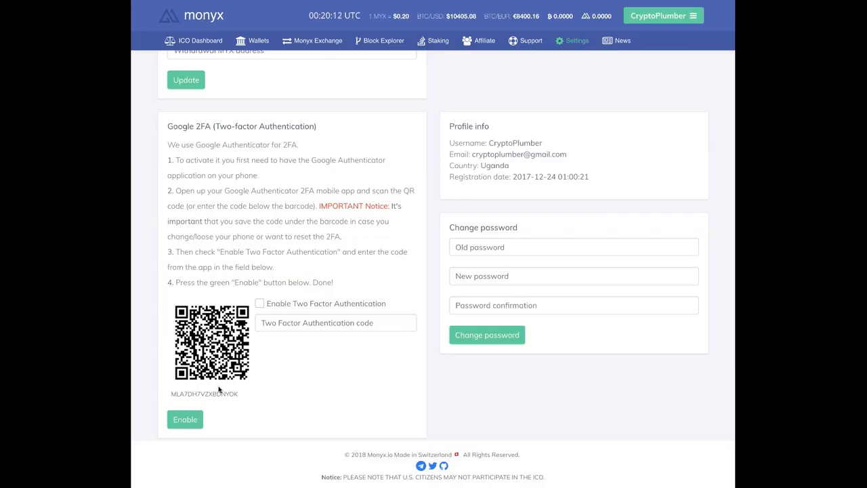
mouse_move(168, 328)
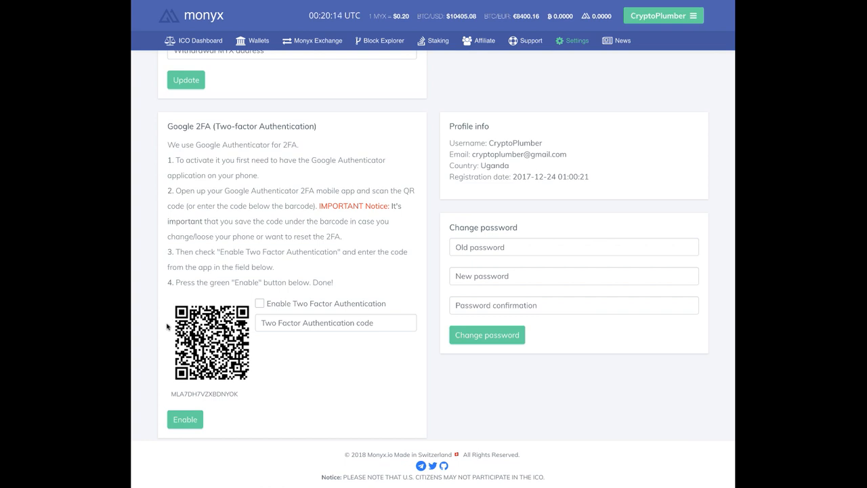
mouse_move(249, 310)
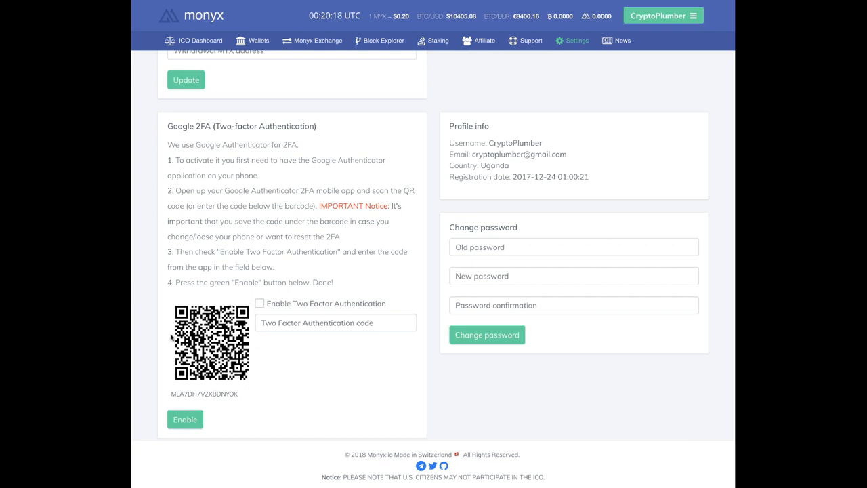
mouse_move(253, 339)
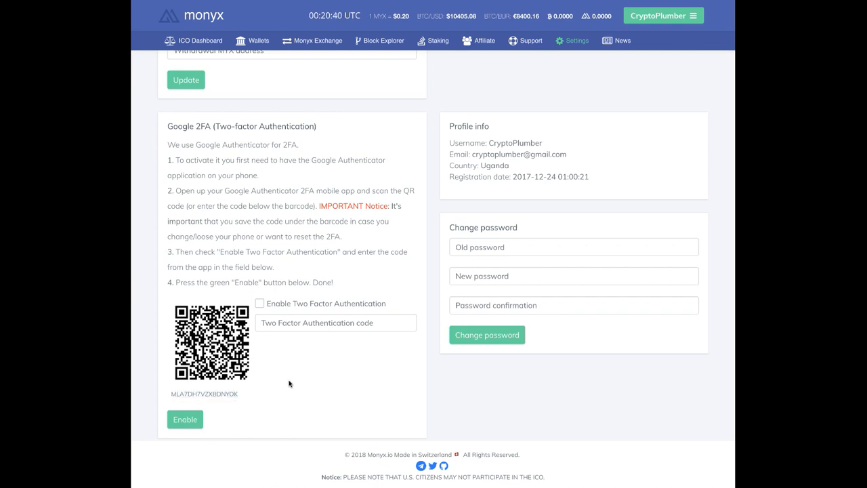
mouse_move(266, 374)
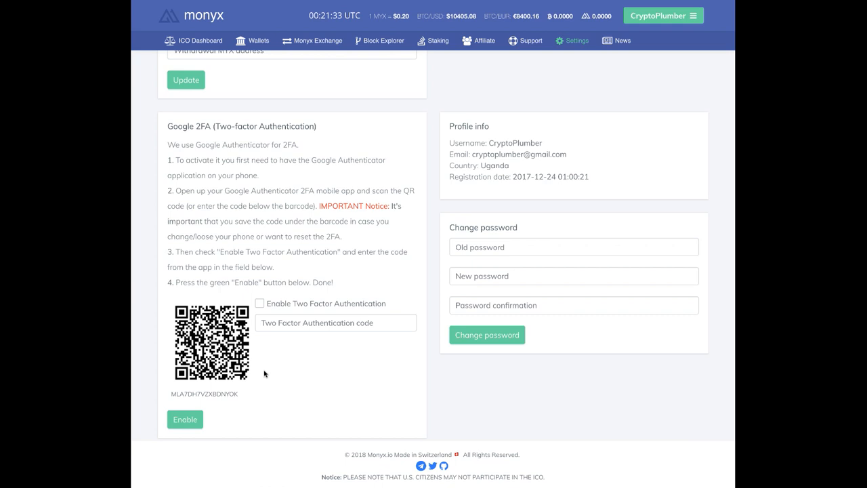
mouse_move(253, 361)
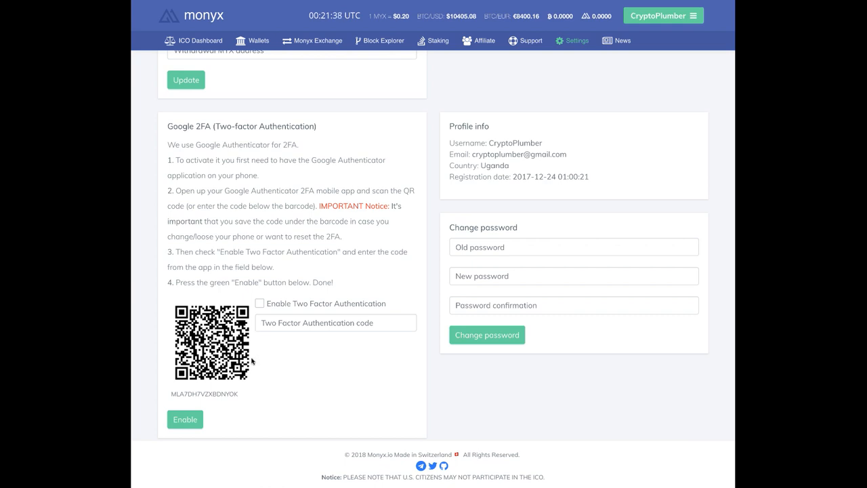
mouse_move(275, 361)
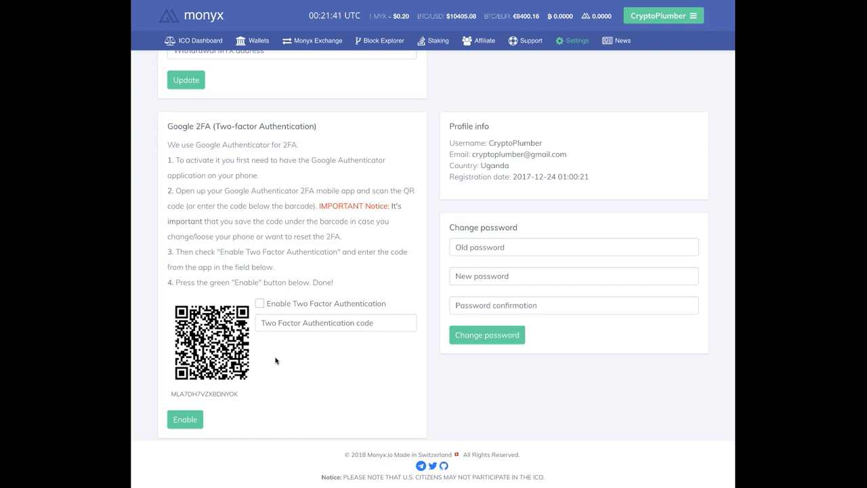
mouse_move(231, 276)
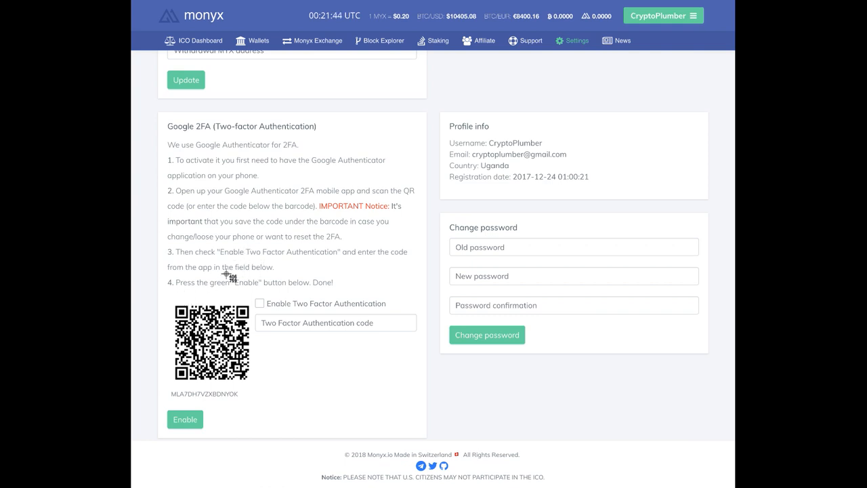
mouse_move(172, 302)
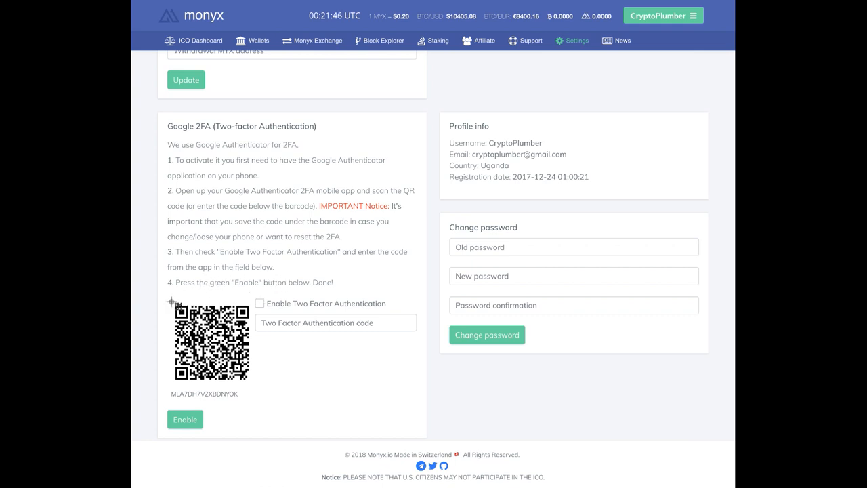
mouse_move(253, 378)
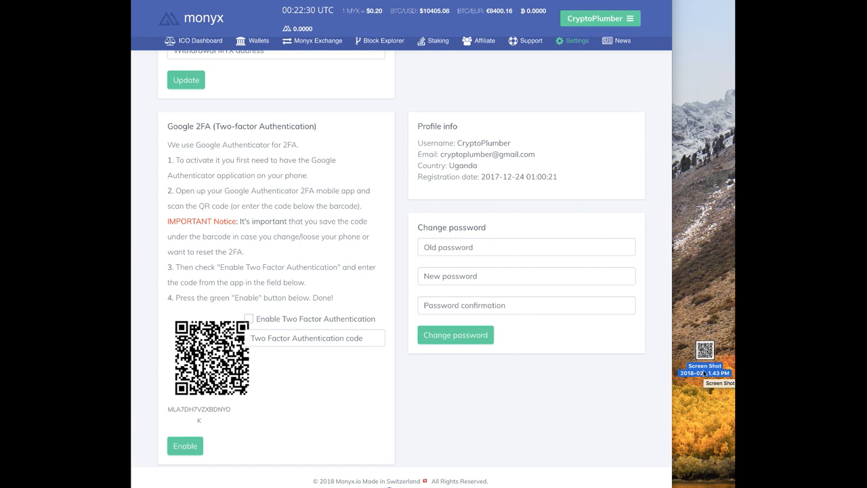
mouse_move(249, 405)
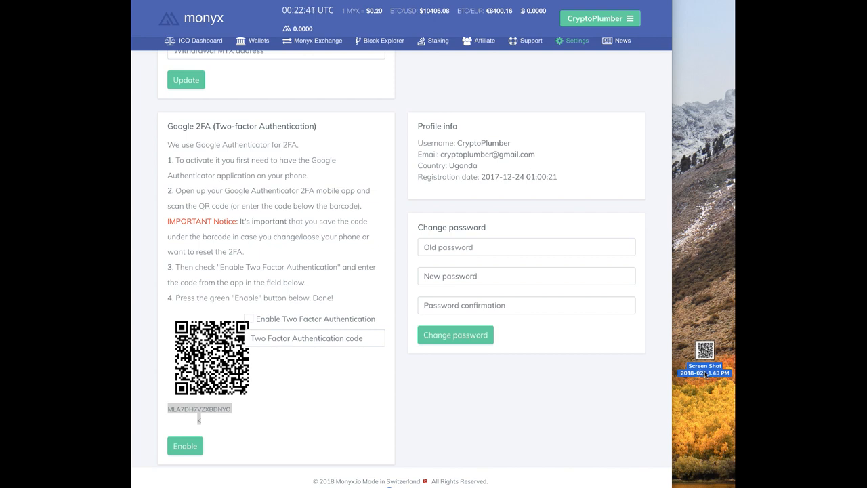
- Bring up the context menu on the selected backup code to copy it
right_click(705, 363)
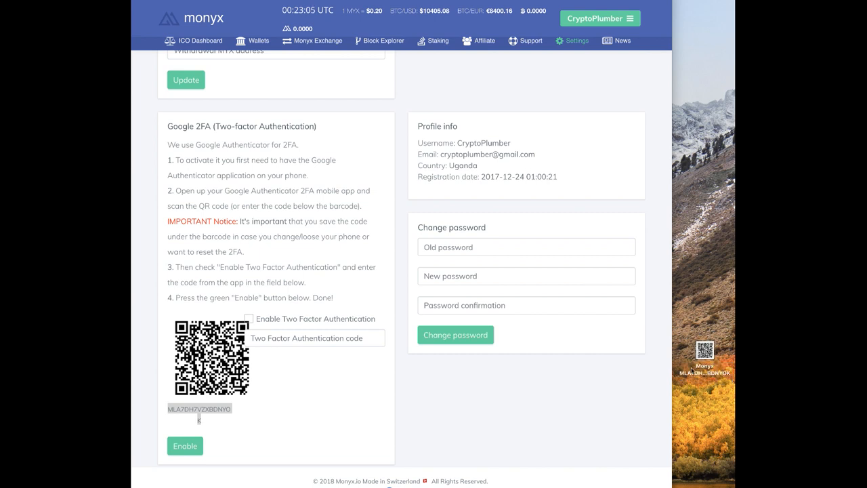
mouse_move(647, 355)
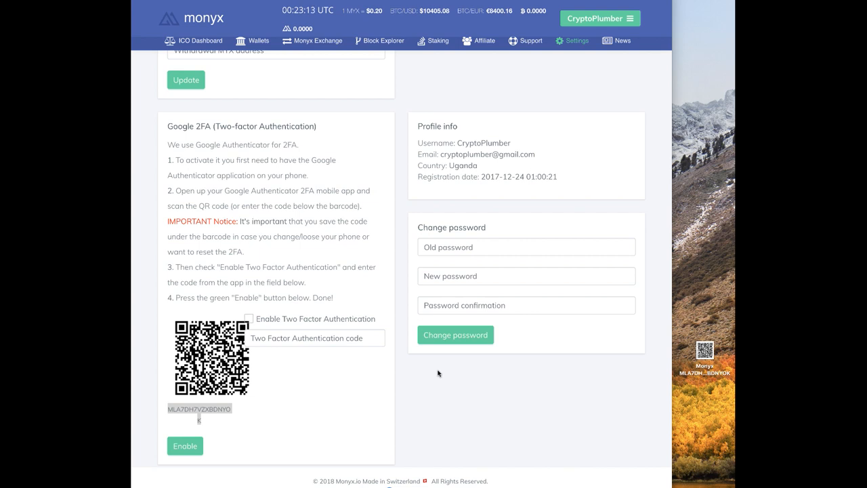
mouse_move(443, 372)
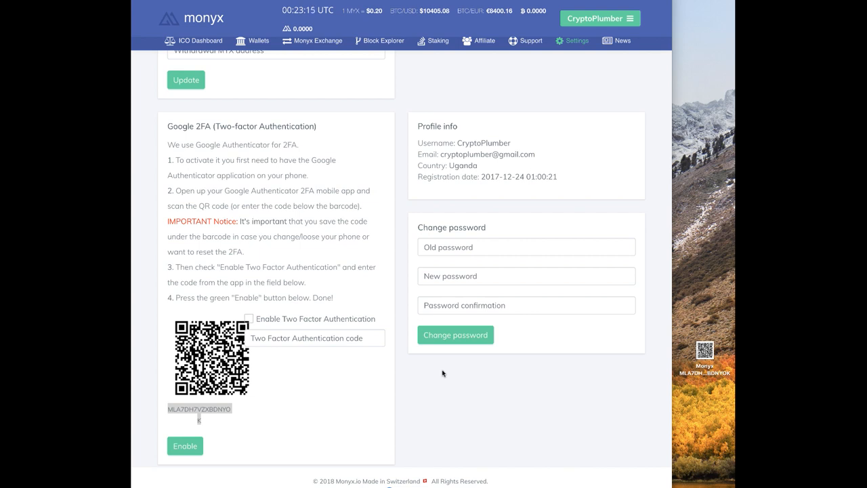
mouse_move(452, 372)
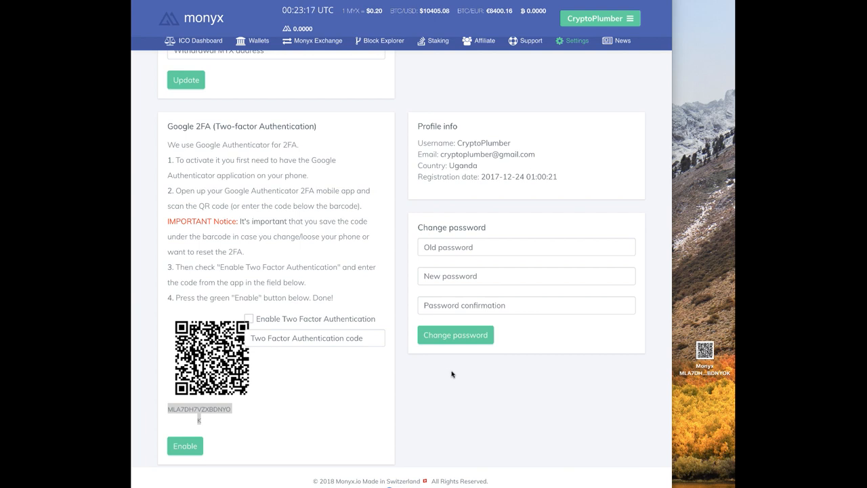
mouse_move(480, 378)
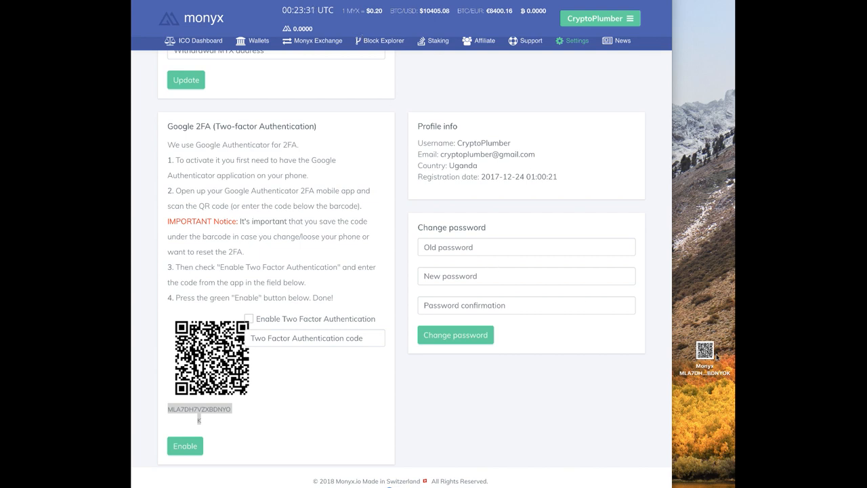
mouse_move(705, 356)
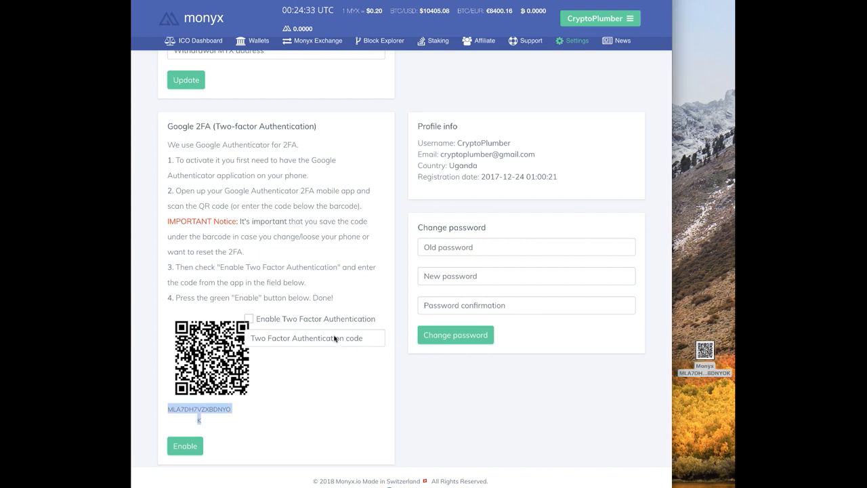
click(249, 319)
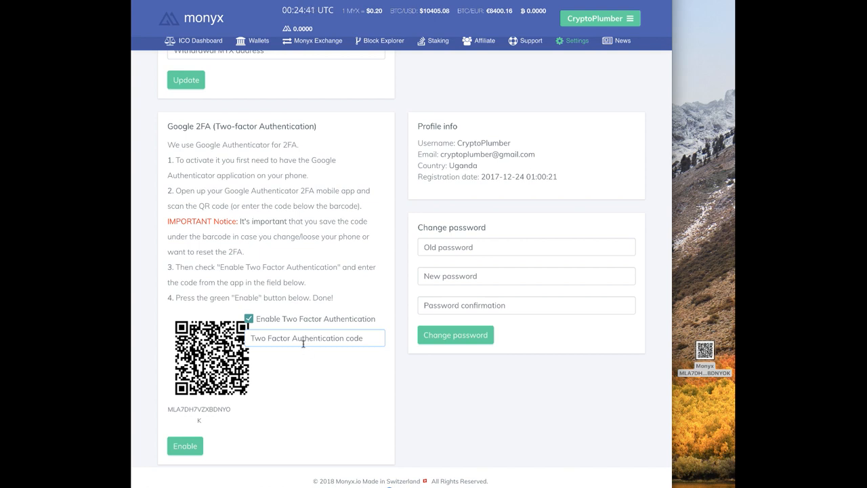
click(315, 338)
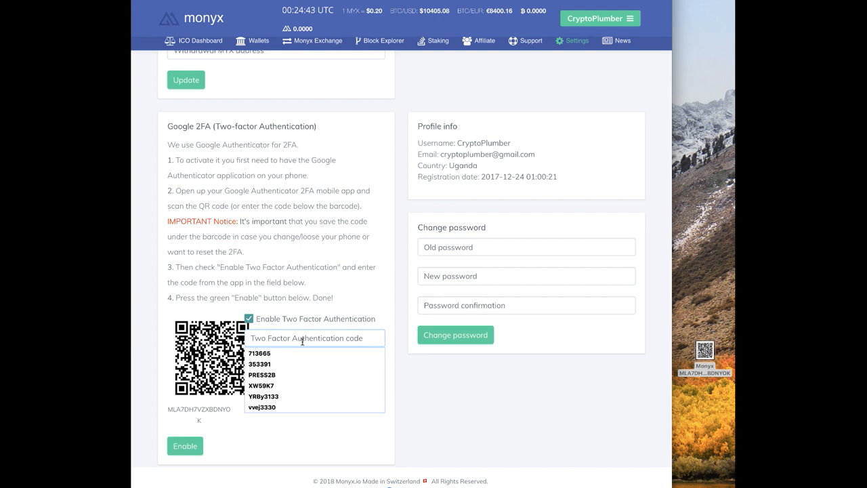
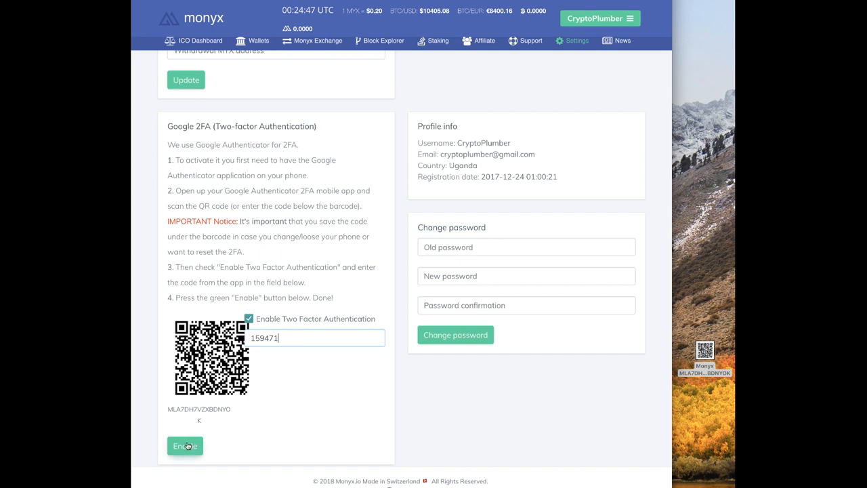
click(185, 446)
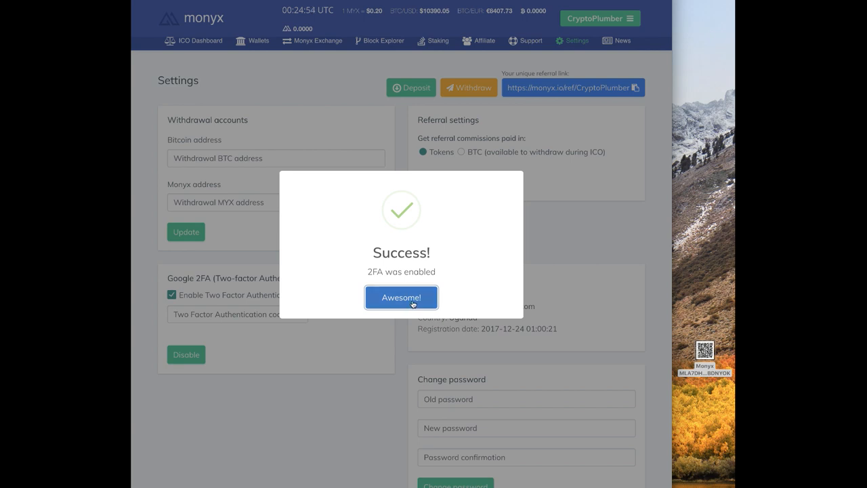
- Dismiss the 2FA success dialog, log out, and bring up the pre-filled sign-in form
click(401, 298)
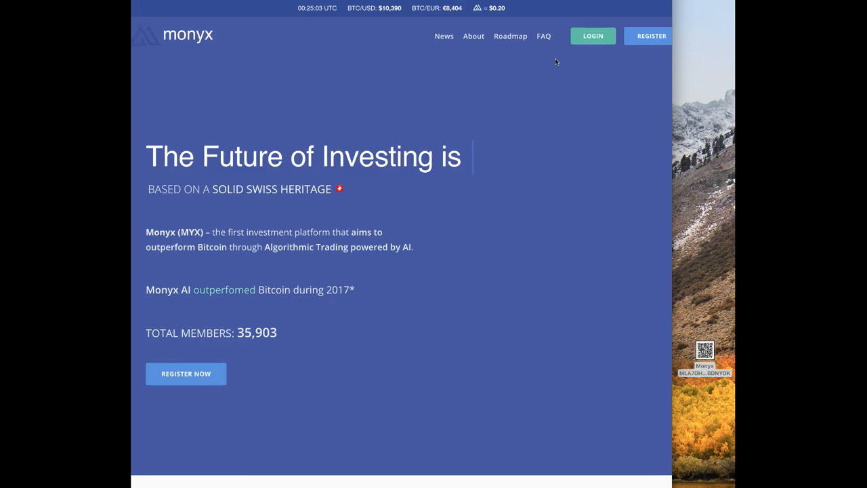
click(592, 35)
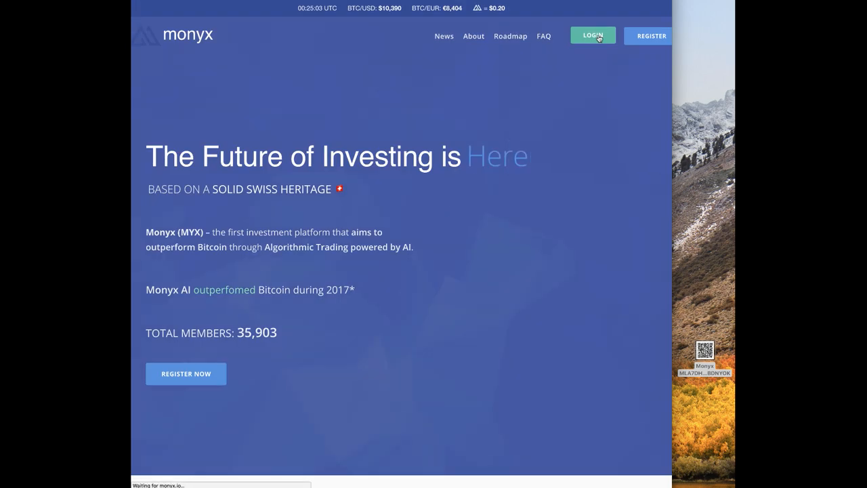
click(593, 35)
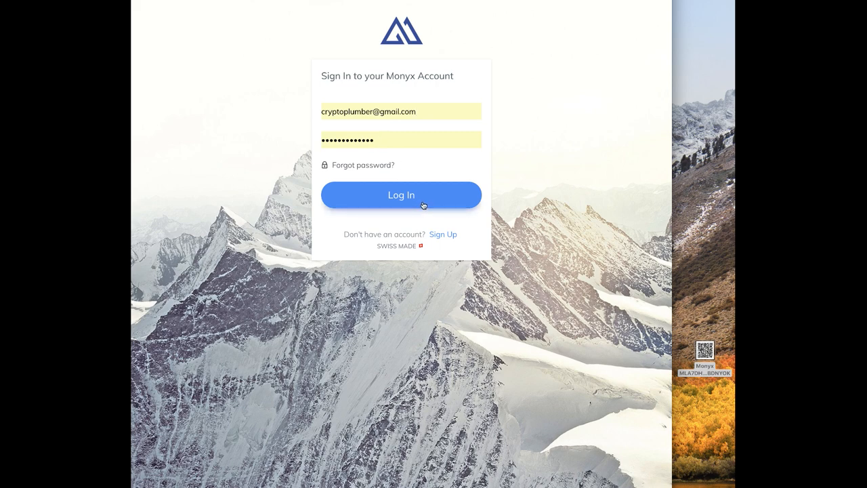
click(401, 195)
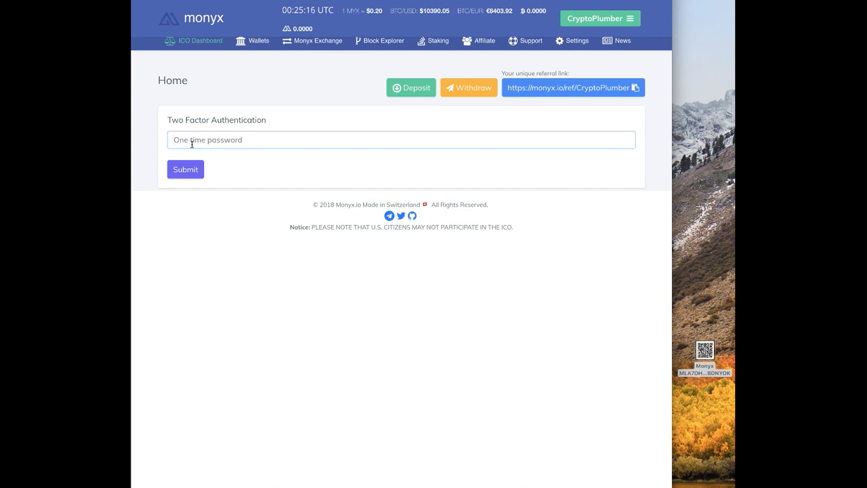
click(185, 168)
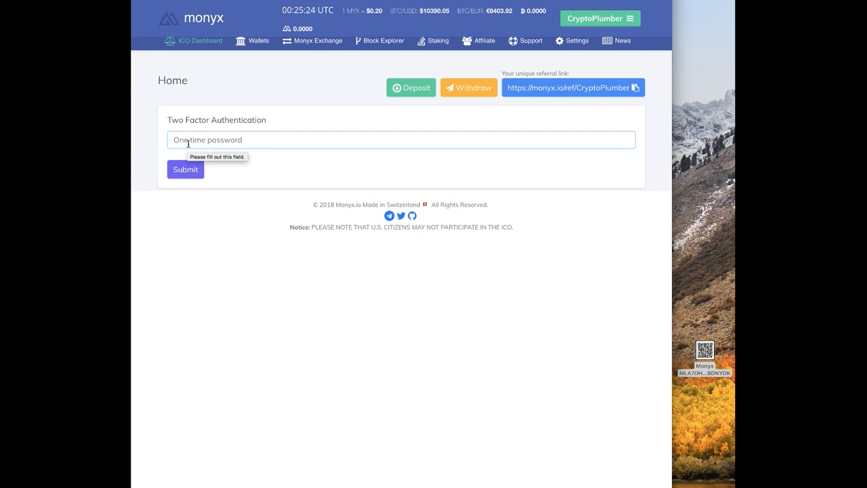
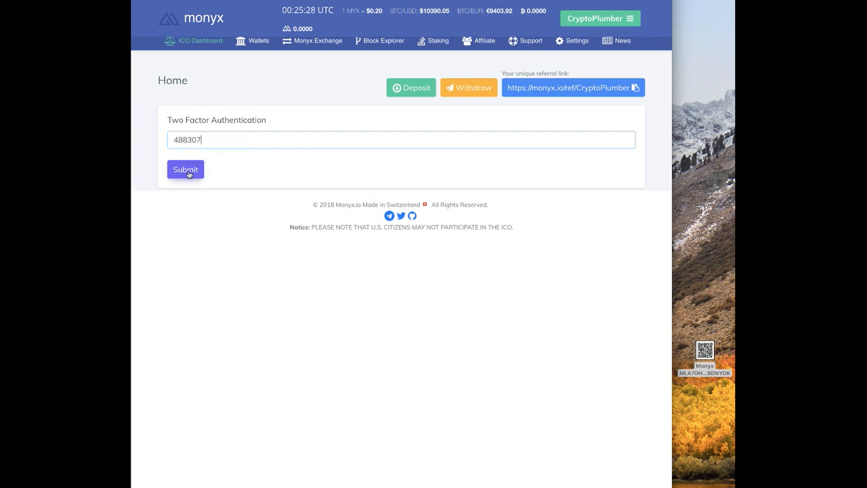
click(185, 170)
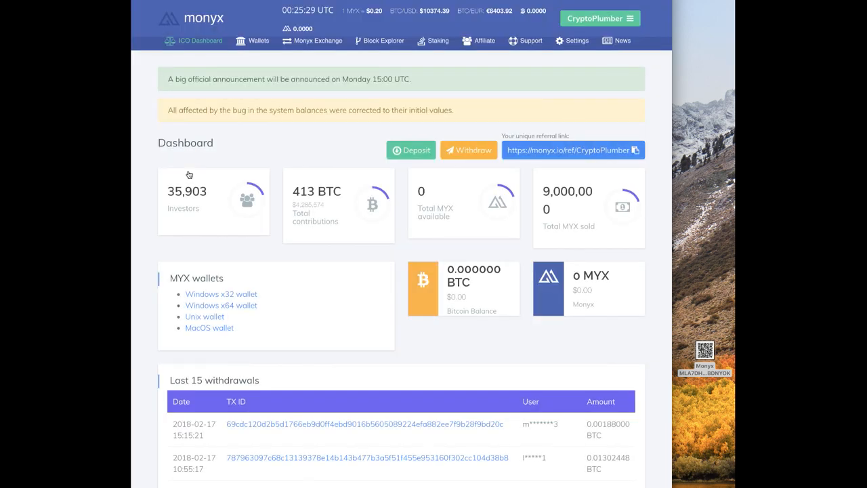
mouse_move(216, 155)
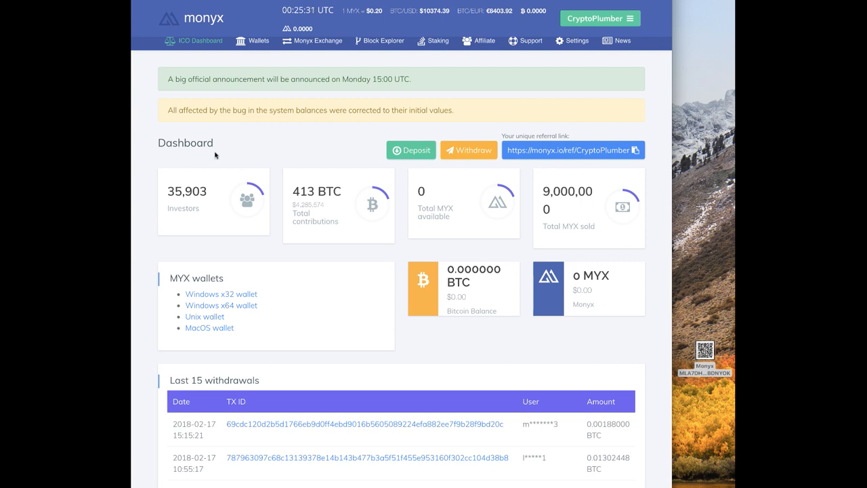
click(598, 18)
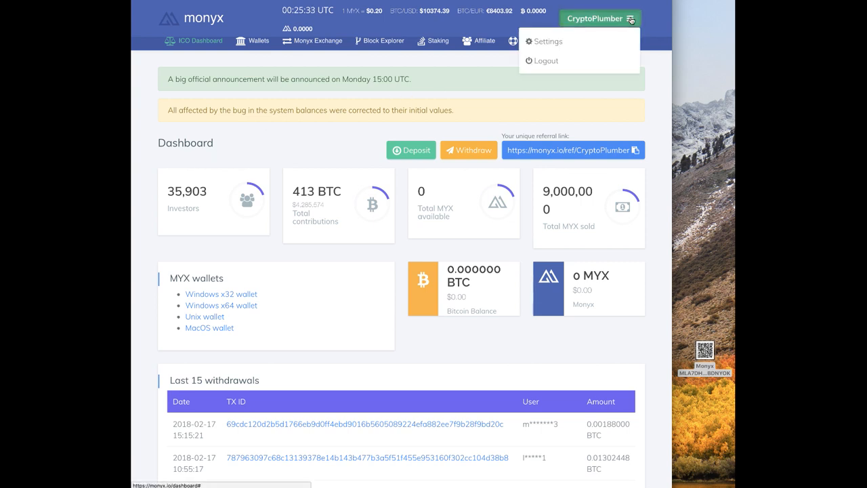
click(548, 42)
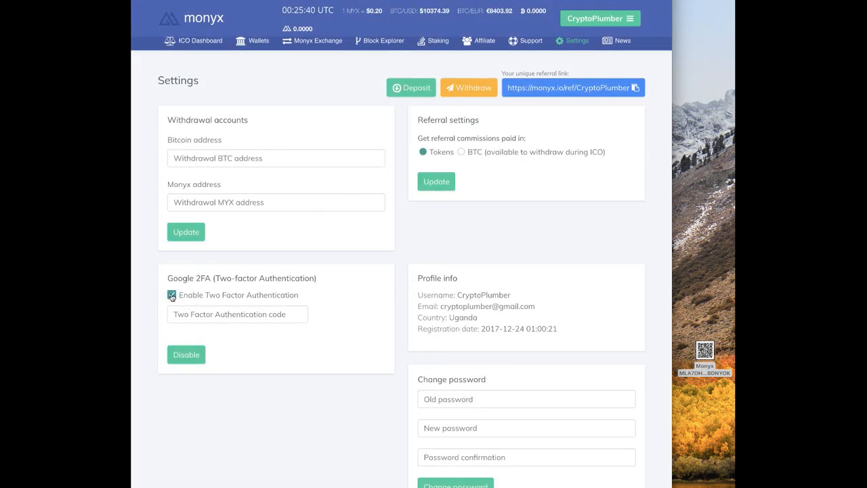
click(172, 294)
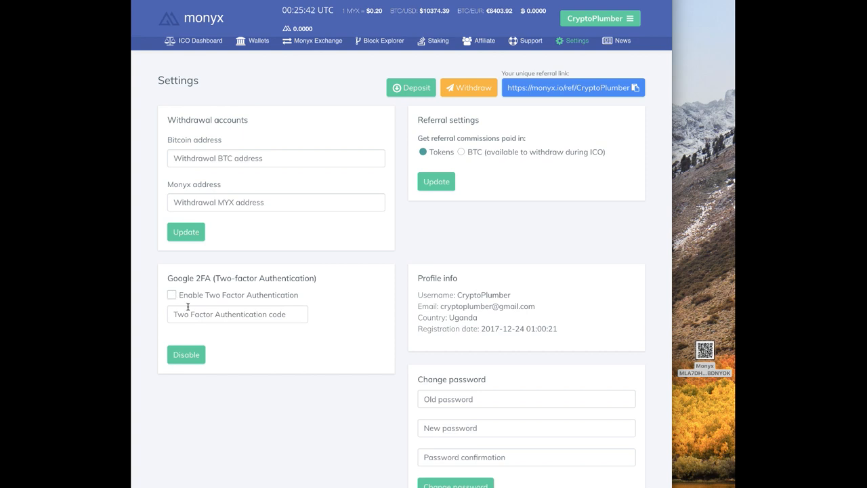
click(237, 314)
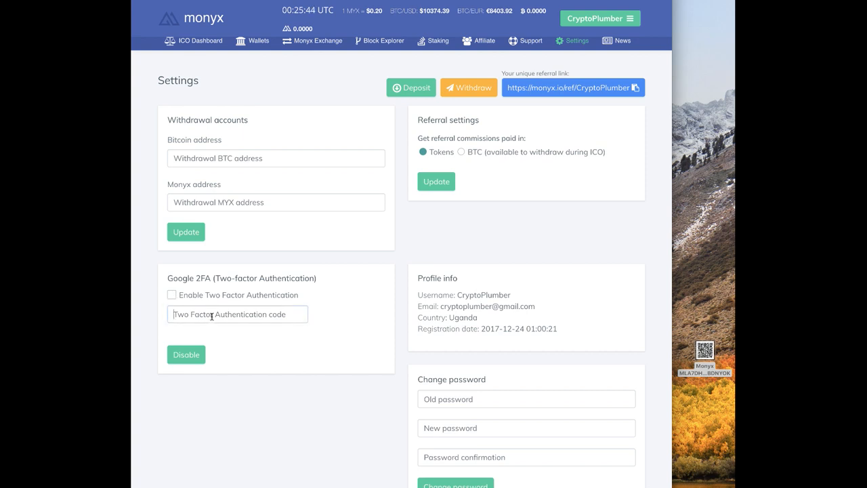
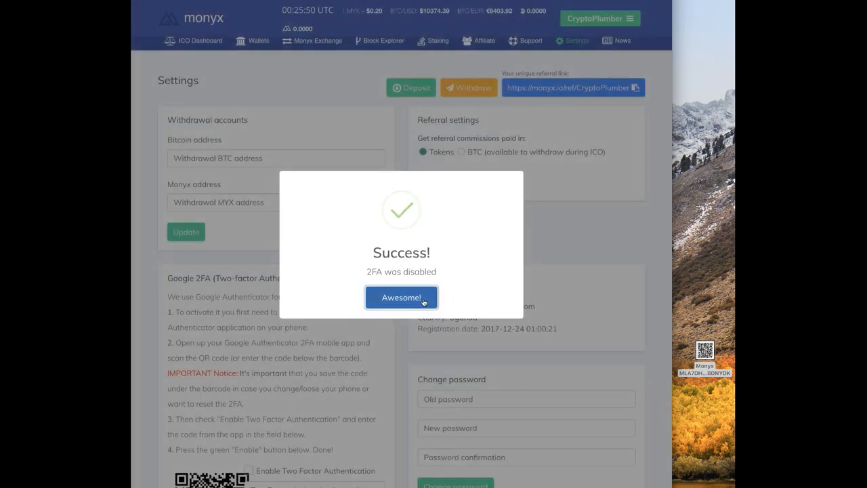
click(402, 297)
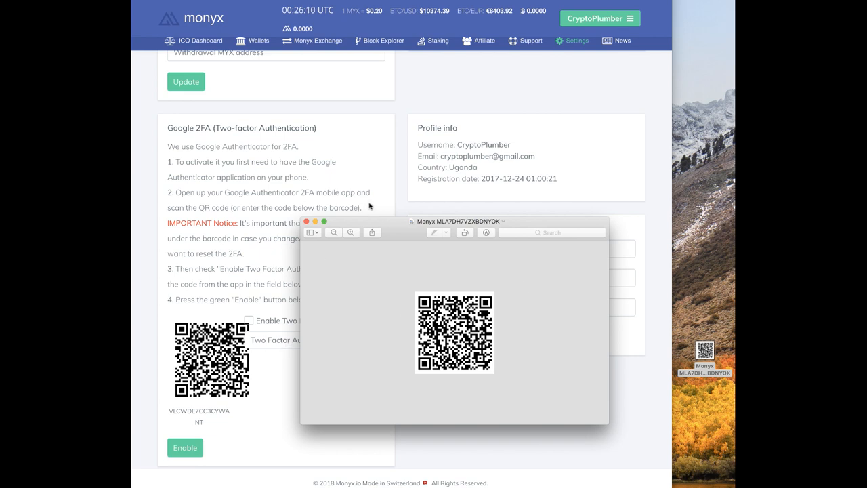
- Close the Preview window showing the saved QR code screenshot
click(306, 221)
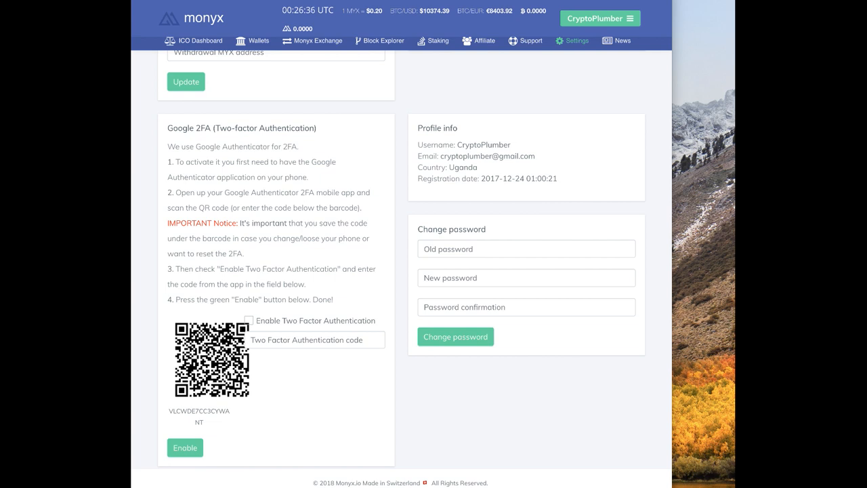
mouse_move(370, 373)
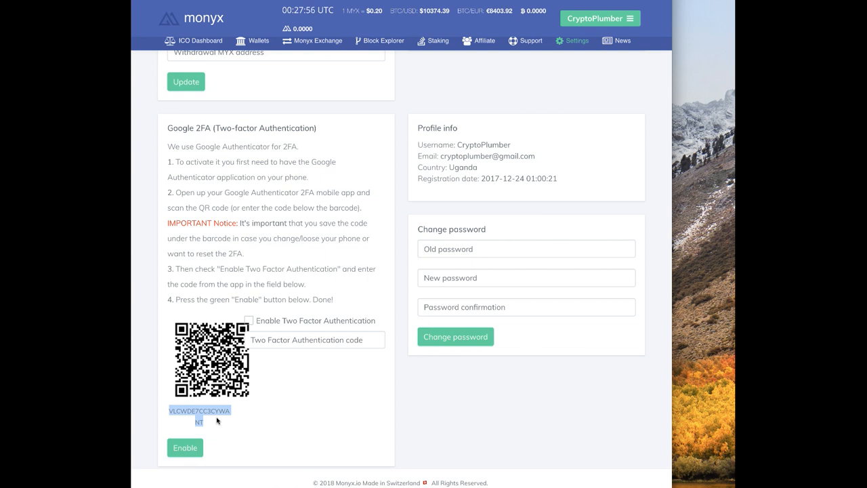
mouse_move(140, 216)
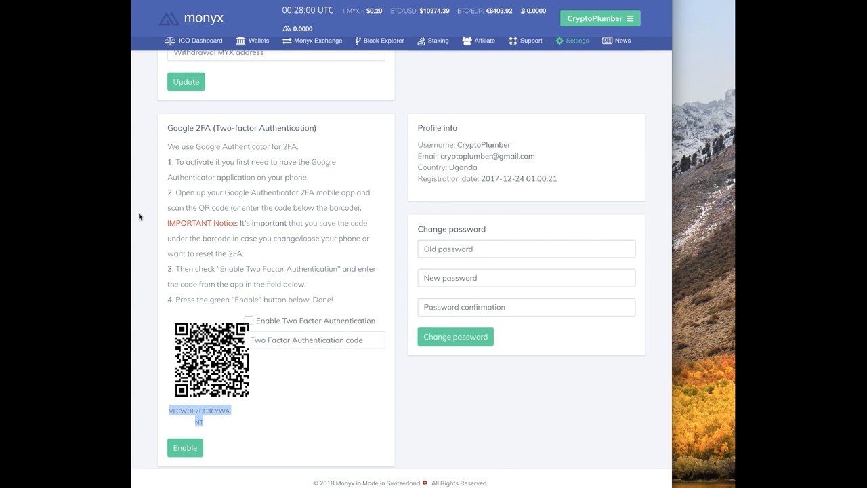